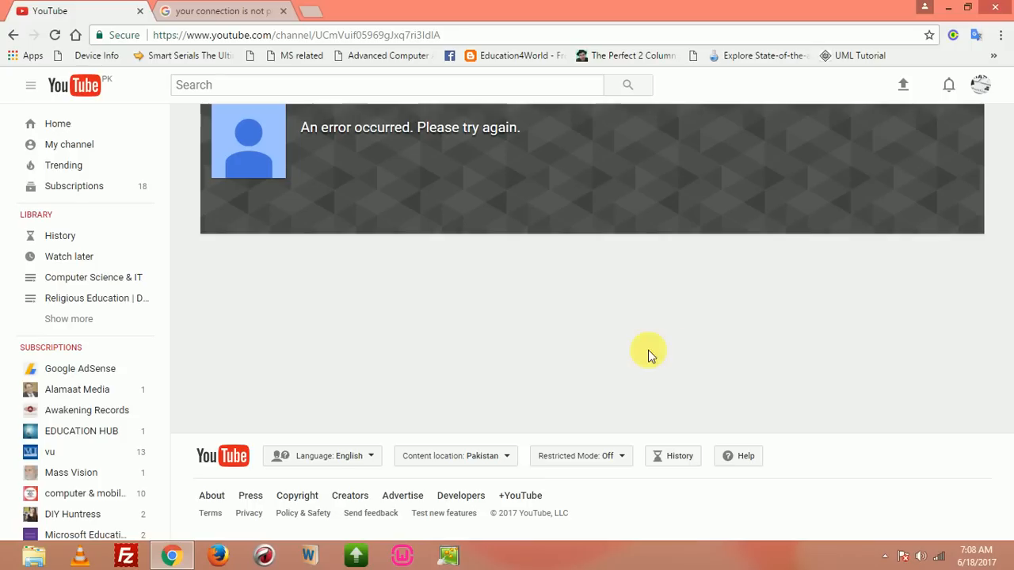
mouse_move(426, 140)
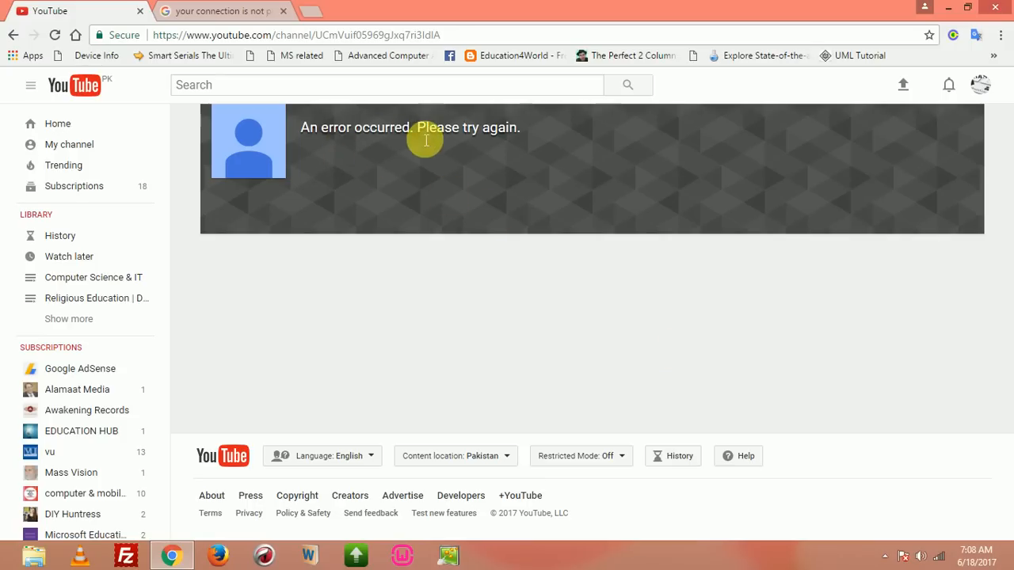
mouse_move(523, 141)
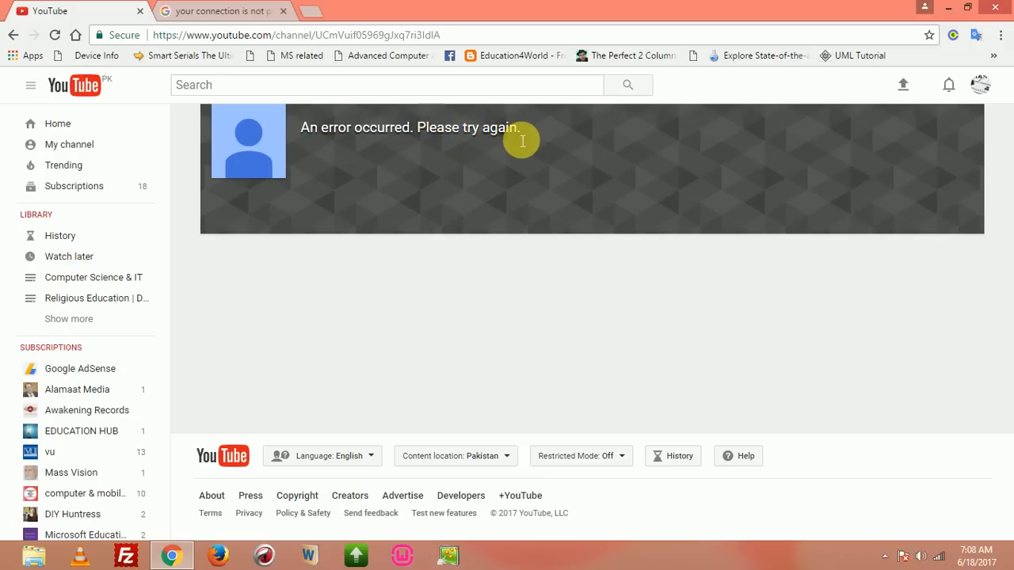
mouse_move(277, 136)
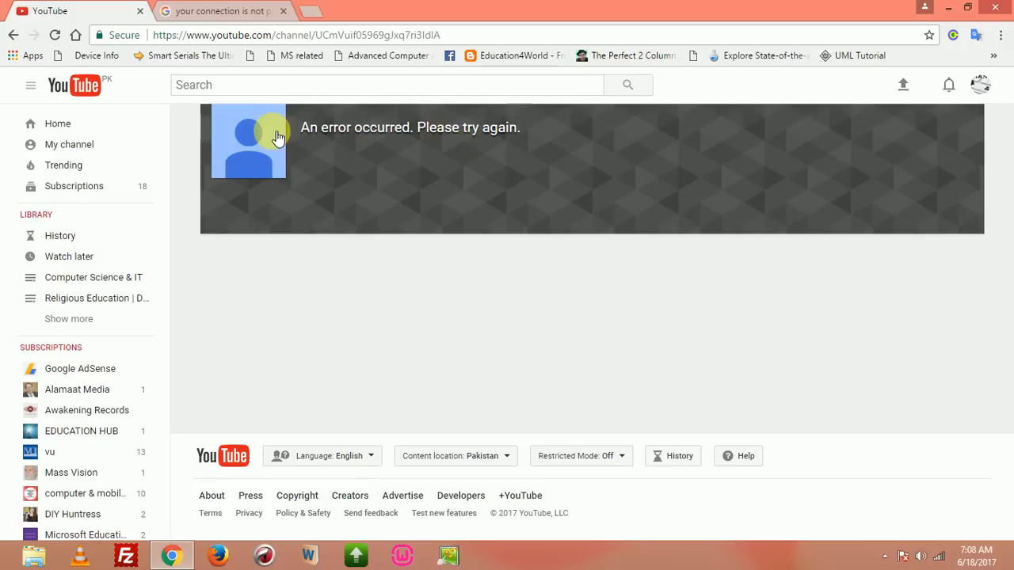
mouse_move(70, 144)
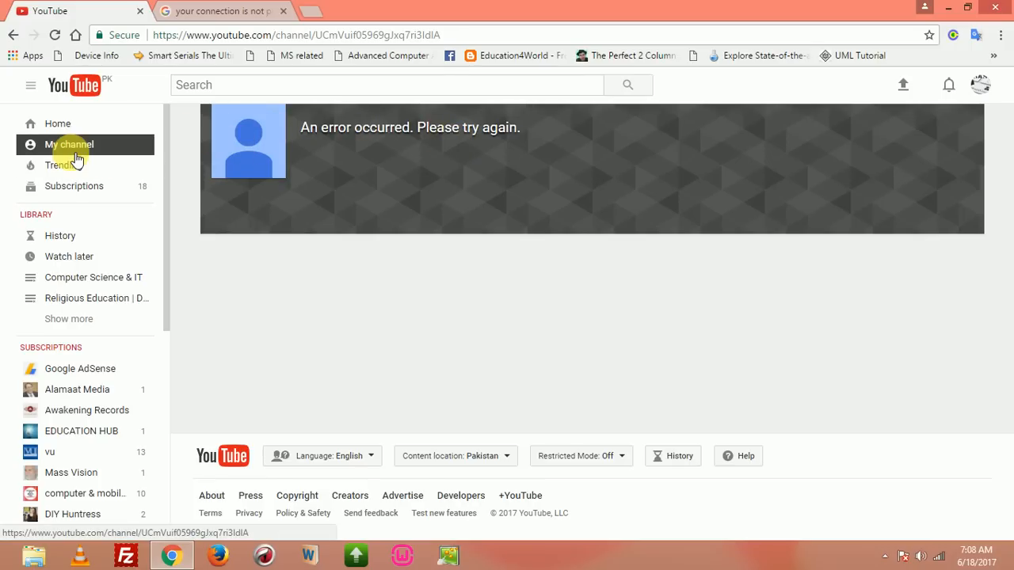
mouse_move(70, 149)
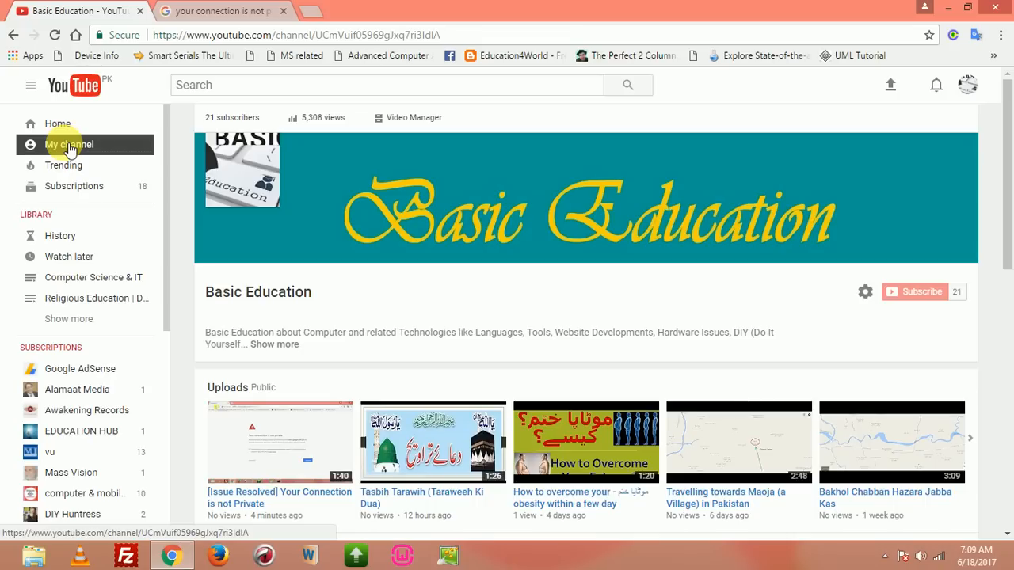
mouse_move(402, 233)
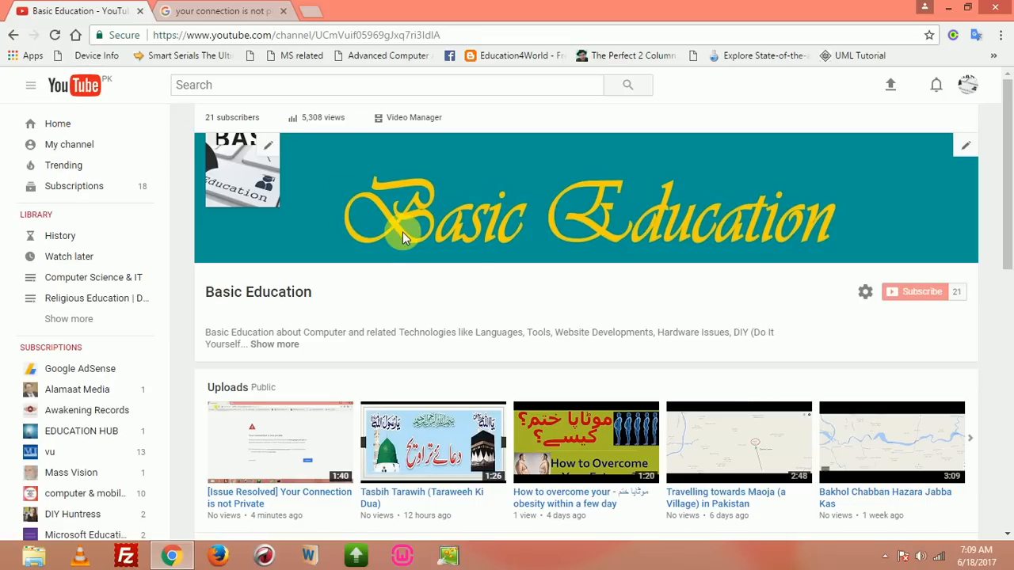
mouse_move(499, 297)
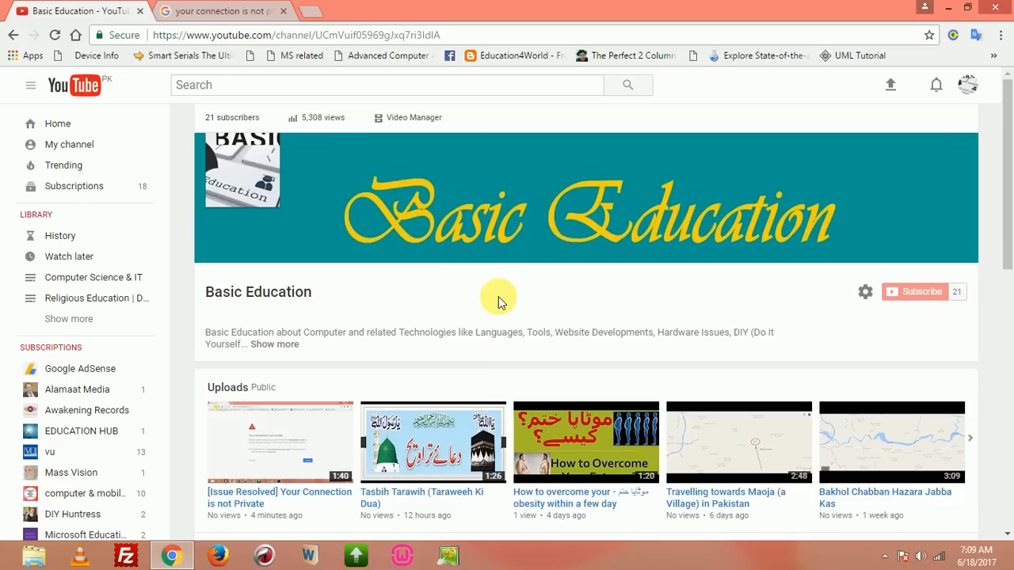